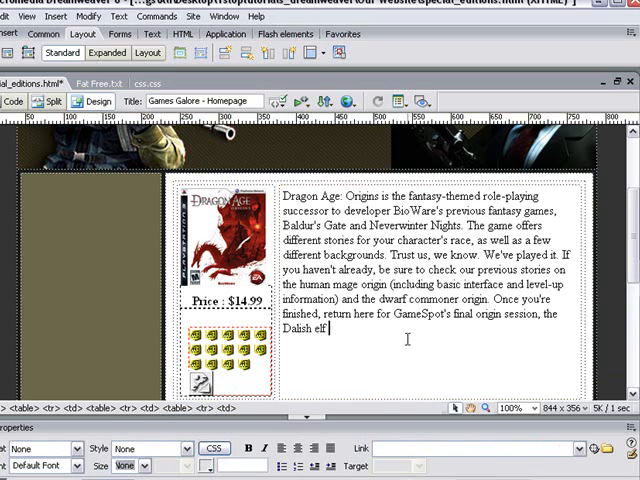
Select the cart placeholder in the copied Dragon Age row and delete it.
scroll(down, 3)
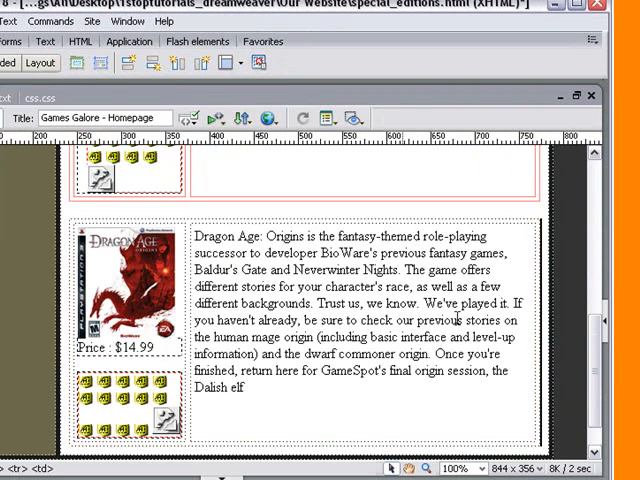
scroll(down, 3)
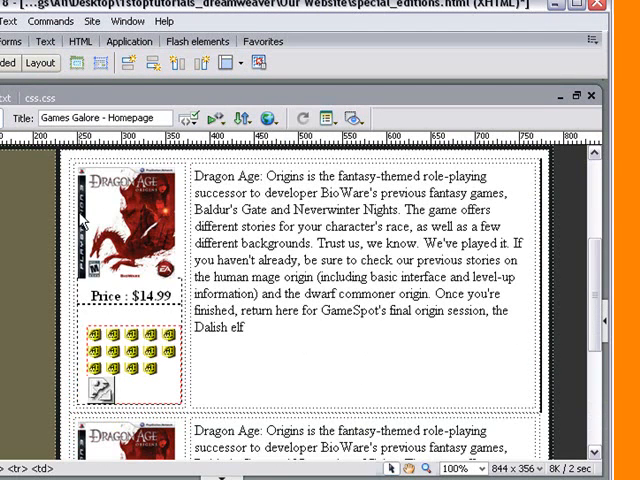
mouse_move(318, 170)
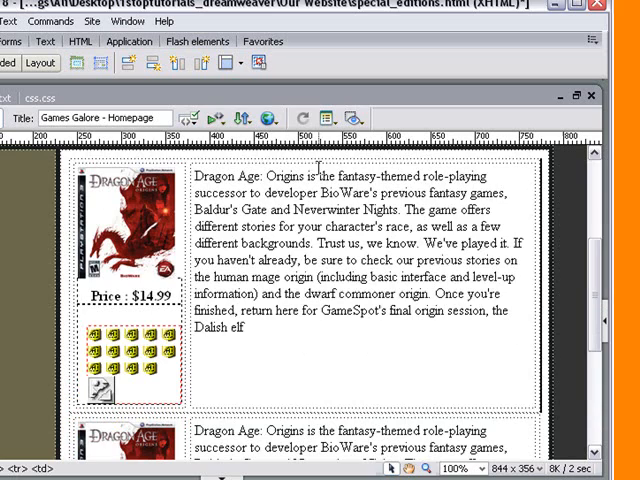
scroll(down, 3)
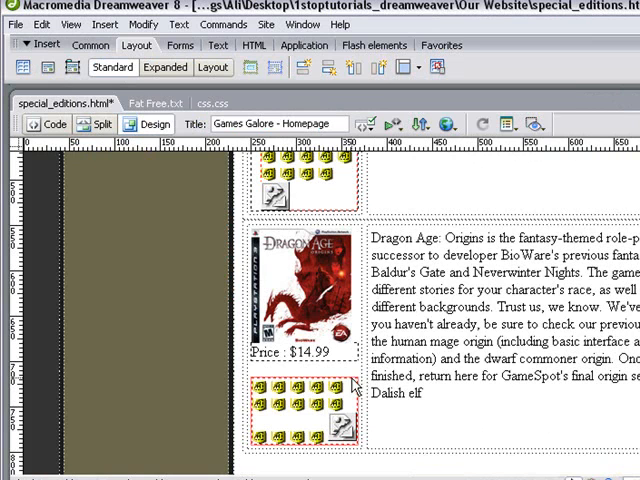
click(300, 415)
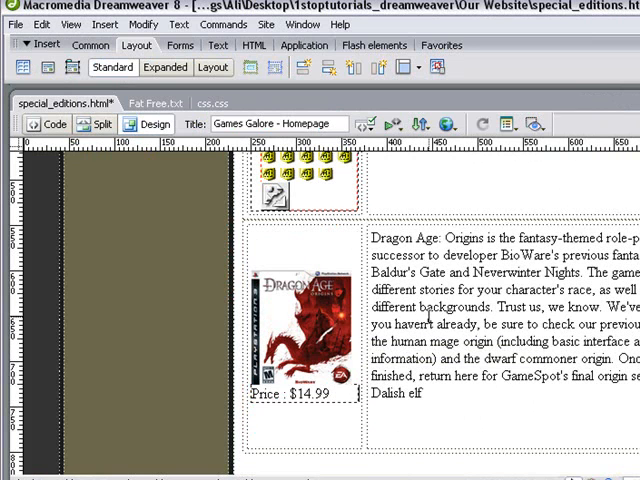
scroll(down, 3)
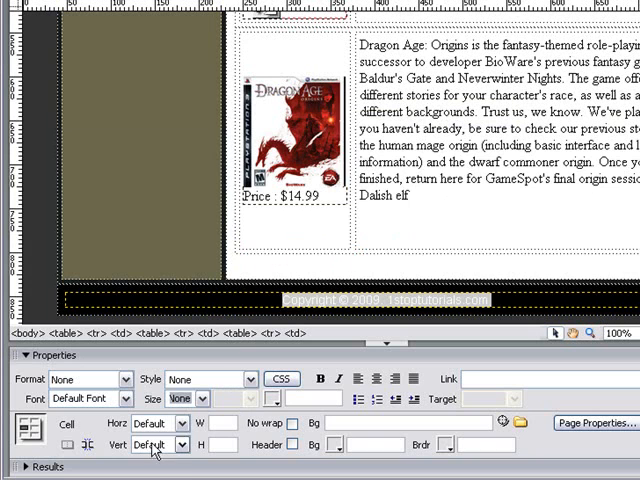
Set the second image cell's vertical alignment to Top in the Property inspector.
click(178, 444)
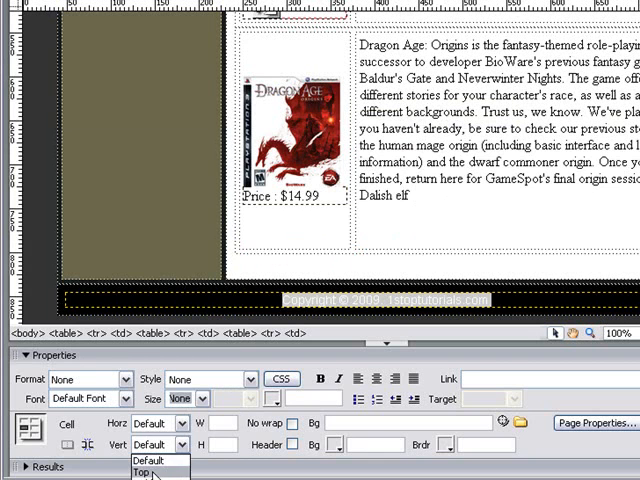
click(140, 473)
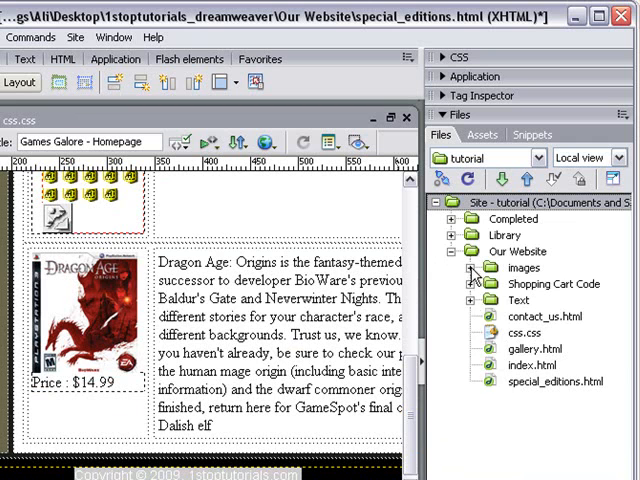
Expand the site's Text folder in the Files panel.
click(473, 271)
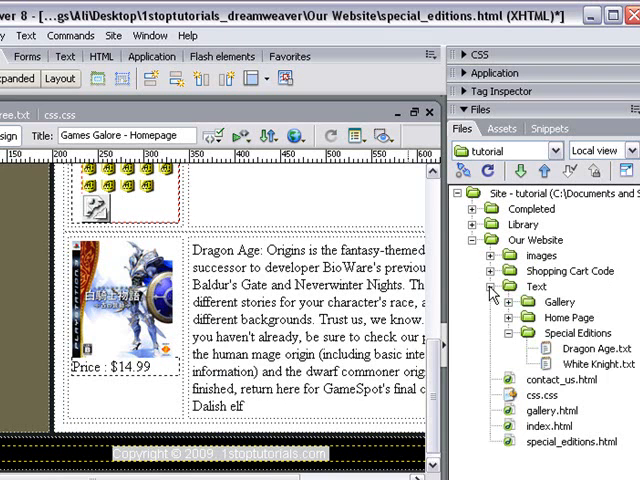
mouse_move(530, 355)
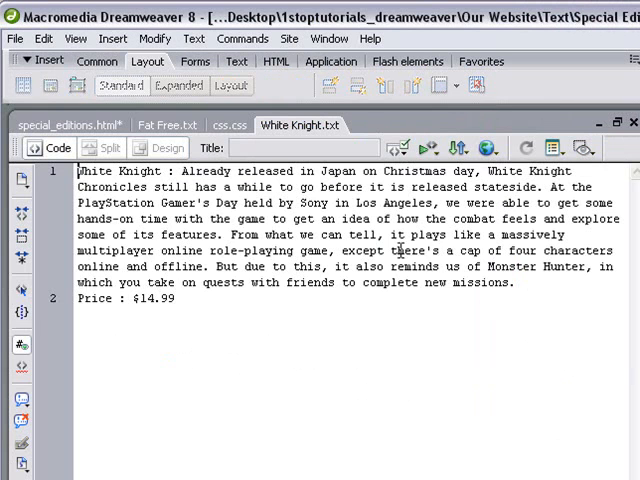
Copy all of White Knight.txt and paste it over the second product's description.
key(ctrl+a)
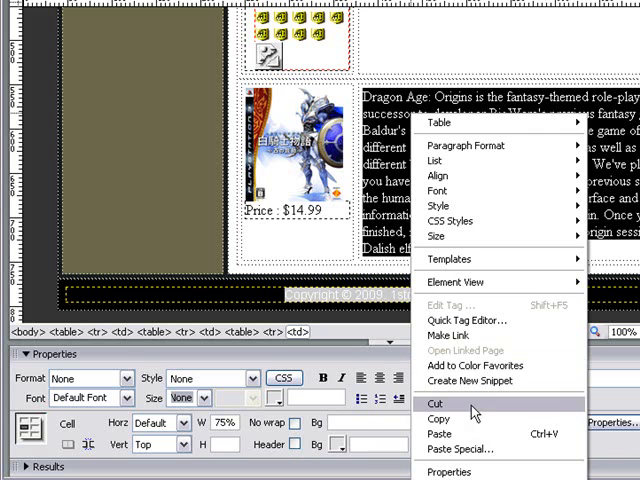
mouse_move(448, 434)
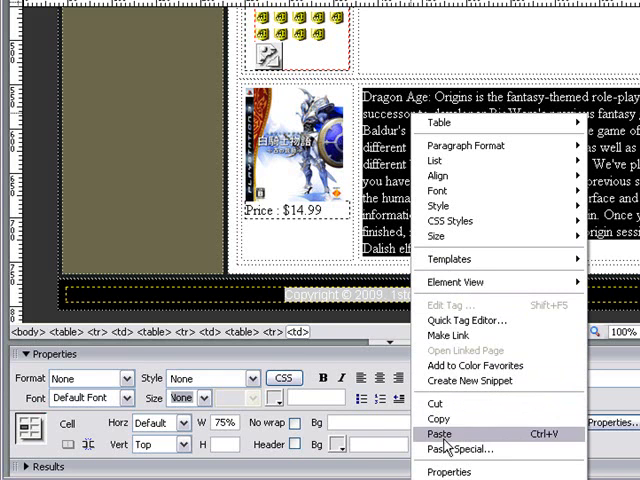
click(439, 433)
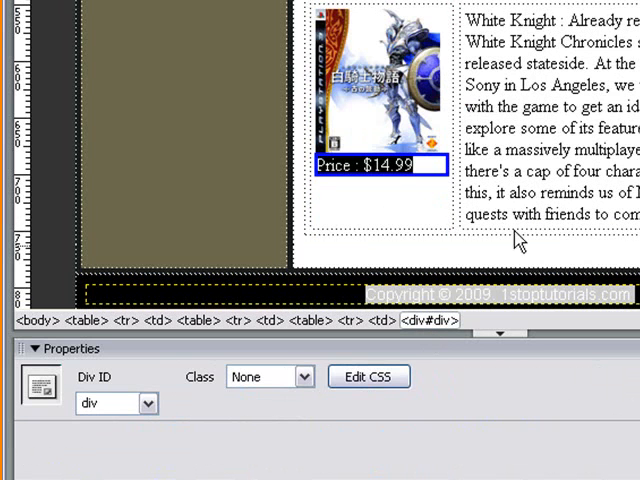
mouse_move(95, 385)
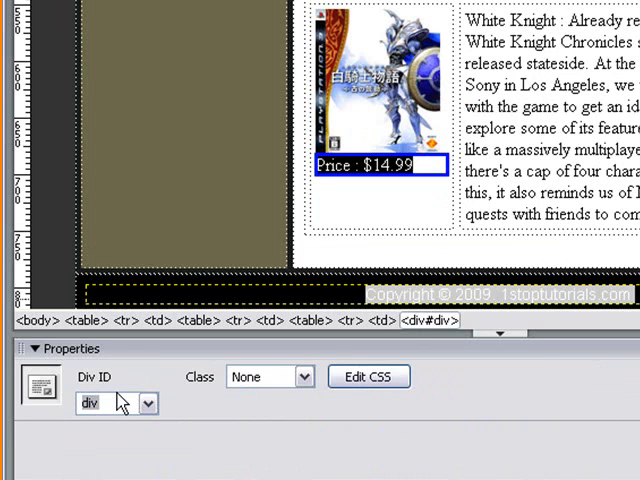
Enter price as the Div ID and accept the duplicate ID warning.
text(pl)
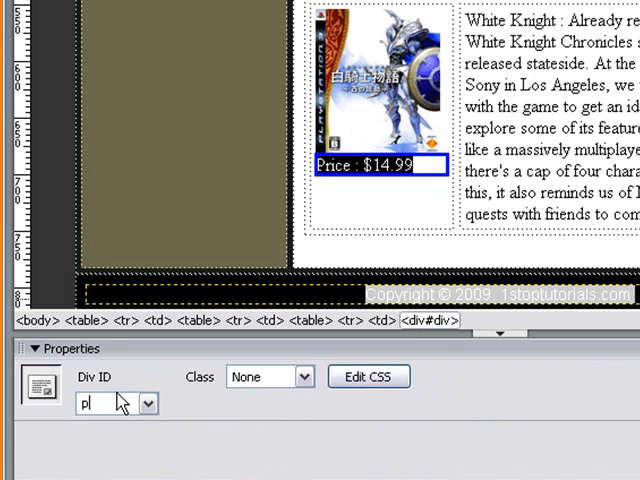
text(rice)
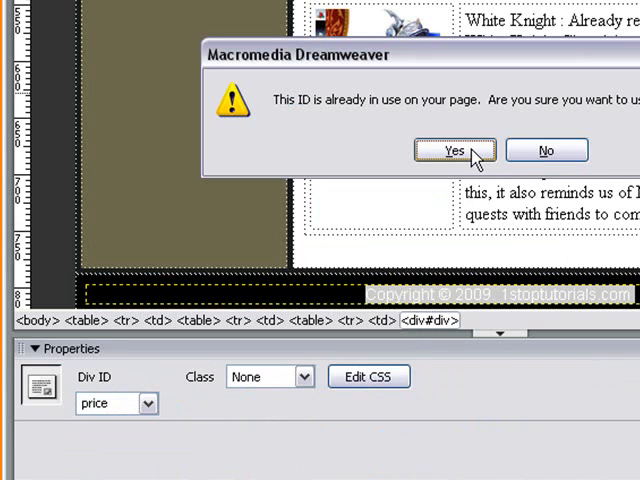
click(455, 150)
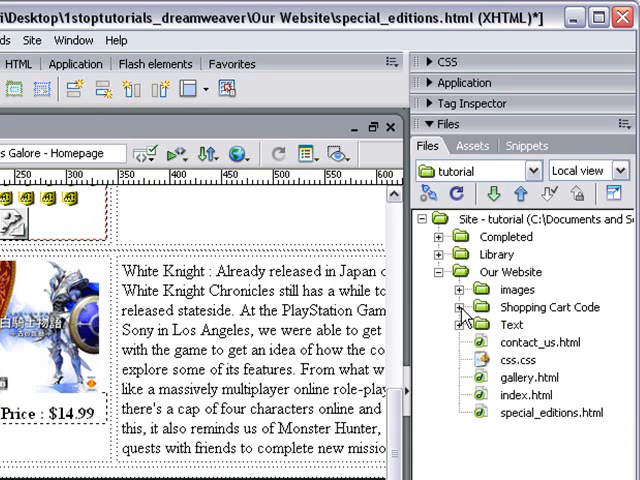
Expand the Shopping Cart Code folder and switch the page to Code view.
click(468, 307)
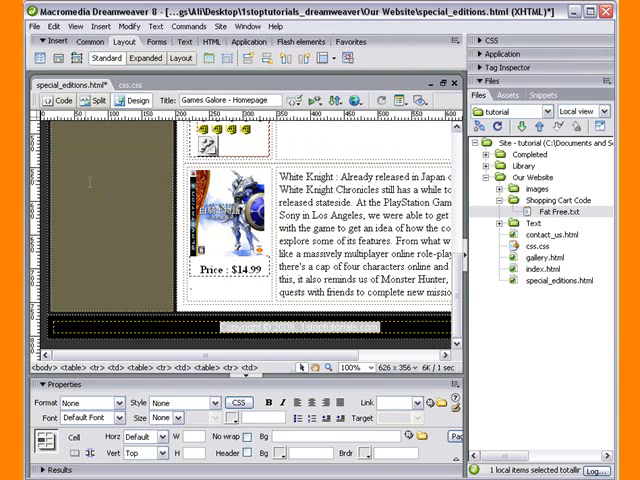
click(63, 100)
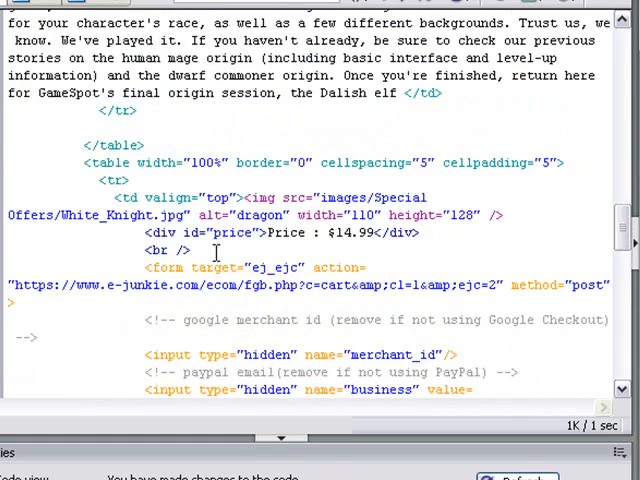
Wrap the pasted e-junkie form in <div id="shopping"> and a closing </div>.
scroll(down, 3)
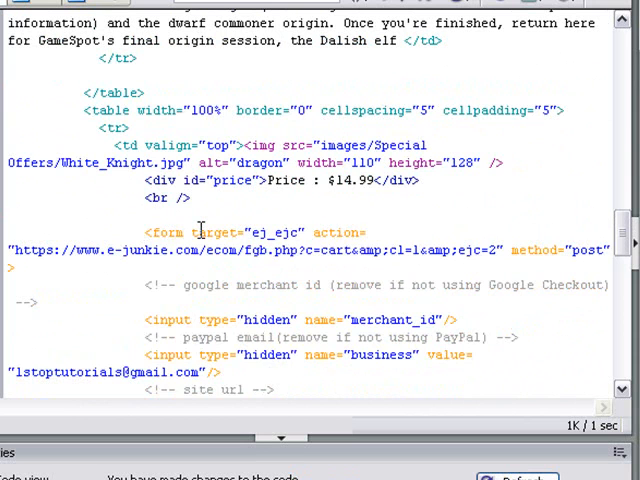
text(<div id=")
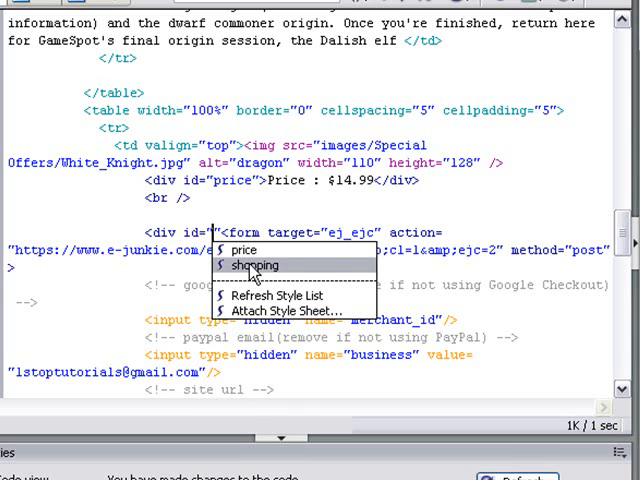
click(252, 265)
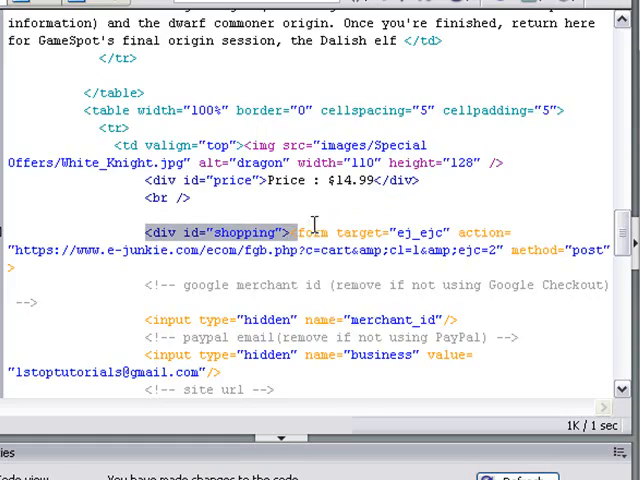
scroll(down, 3)
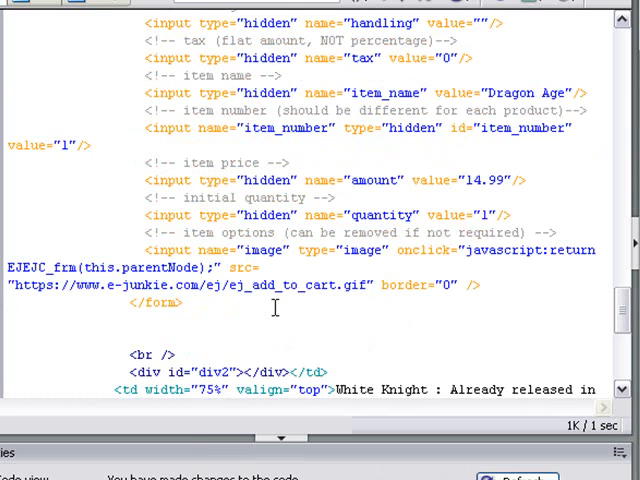
text(<)
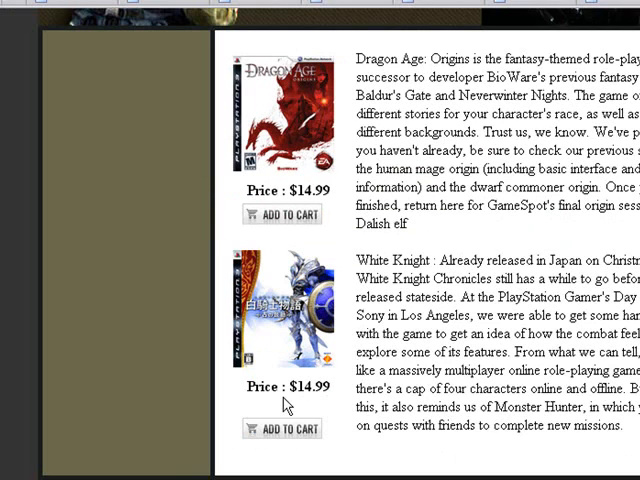
mouse_move(271, 412)
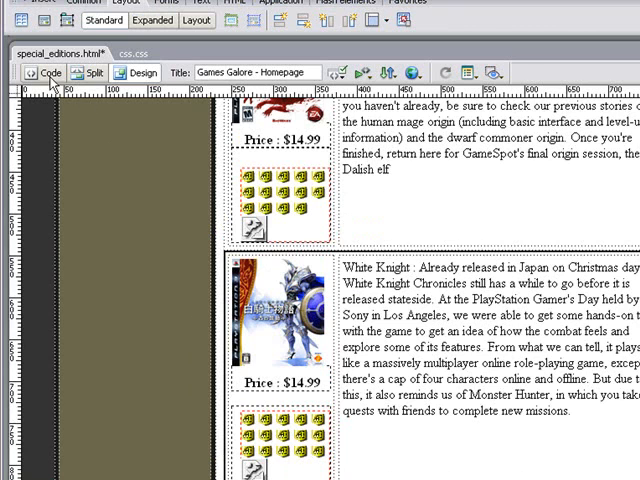
Show Code view at the <br /> line after the White Knight price div.
click(44, 72)
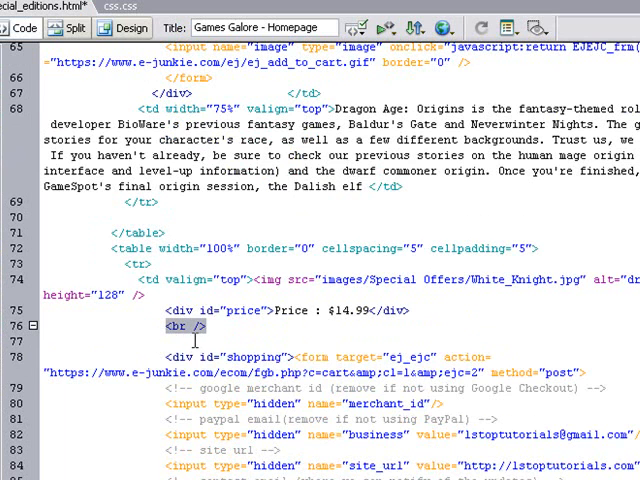
click(195, 327)
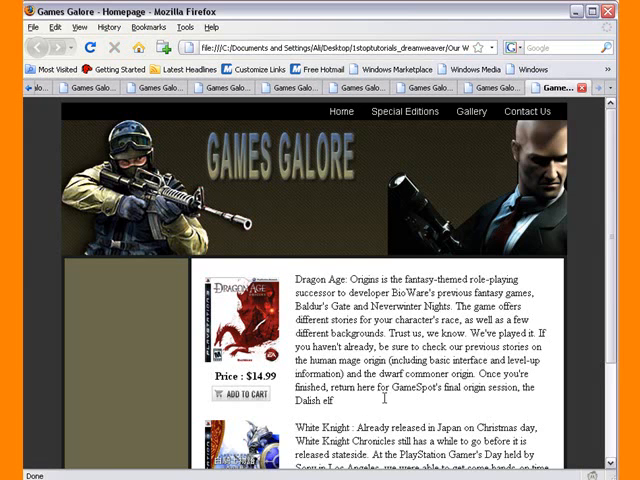
scroll(down, 3)
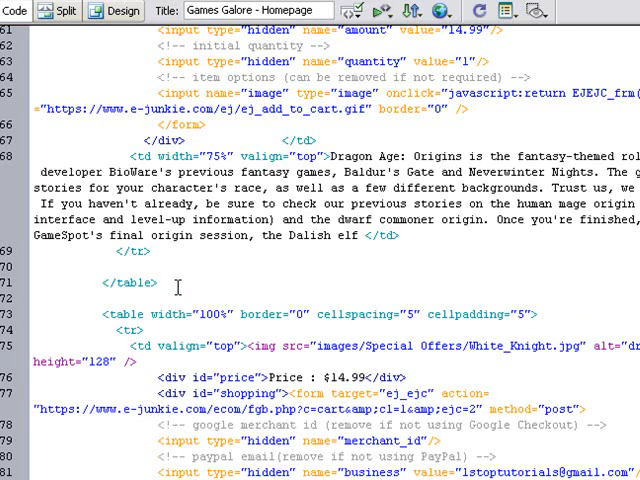
Type <br> on a new line after the Dragon Age table's closing </table> tag.
text(<)
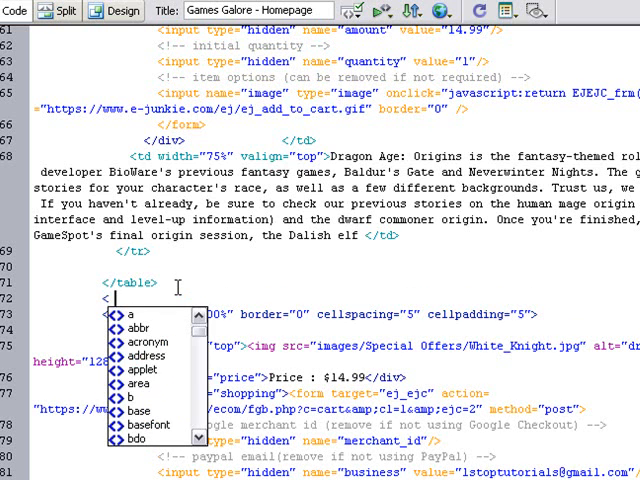
text(br)
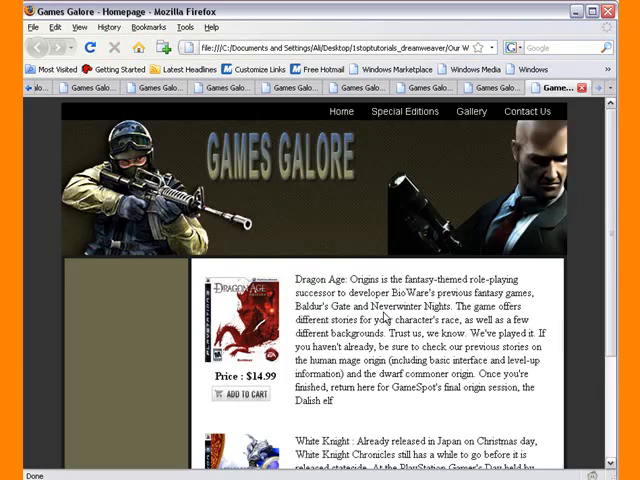
scroll(down, 3)
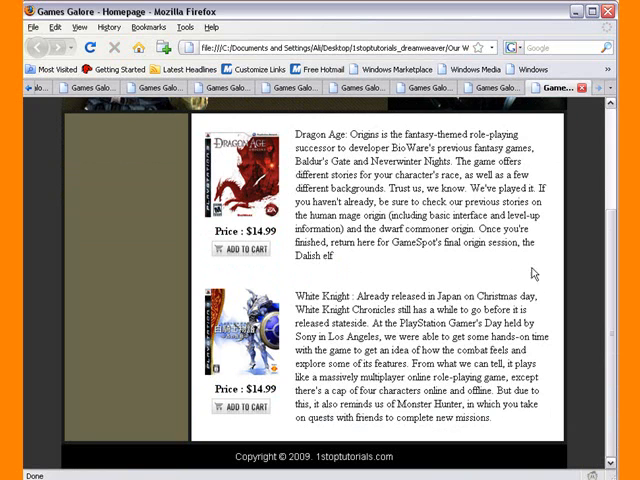
mouse_move(324, 318)
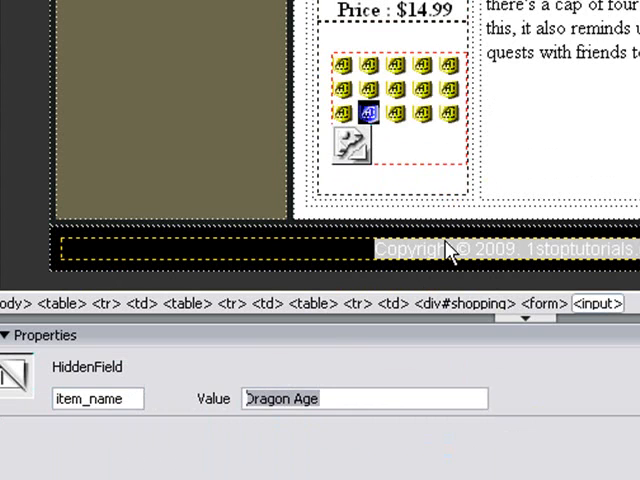
Change the second form's item_name value to White Knight and check its tax field.
text(White Kn)
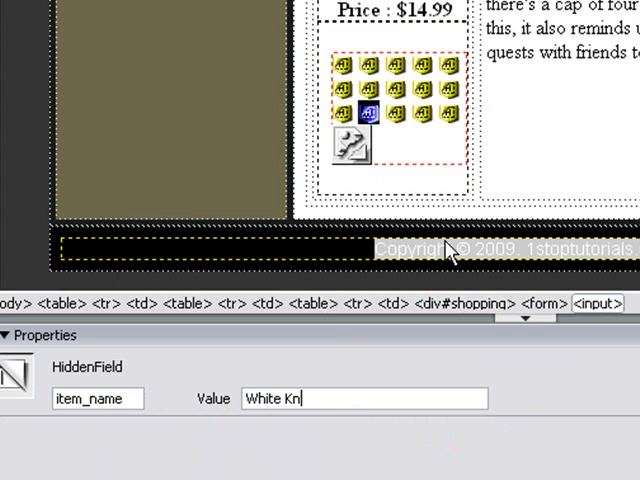
text(oght)
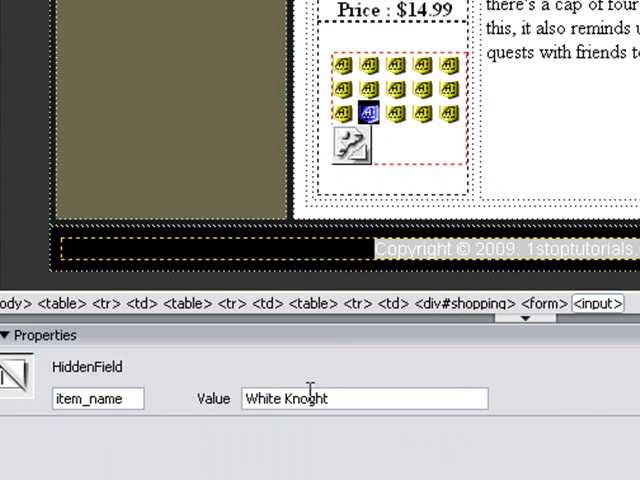
mouse_move(445, 372)
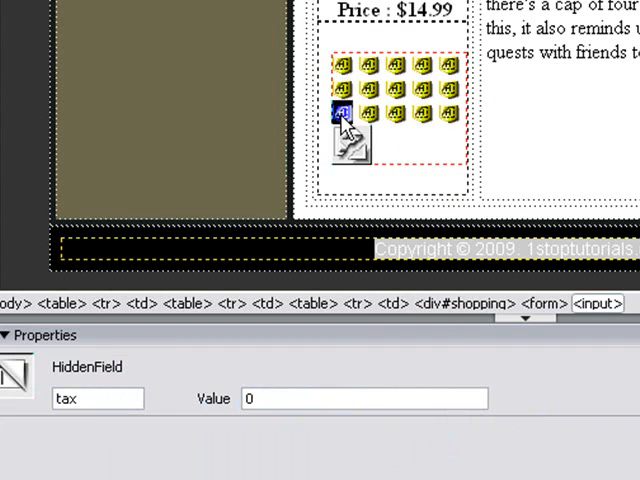
click(420, 90)
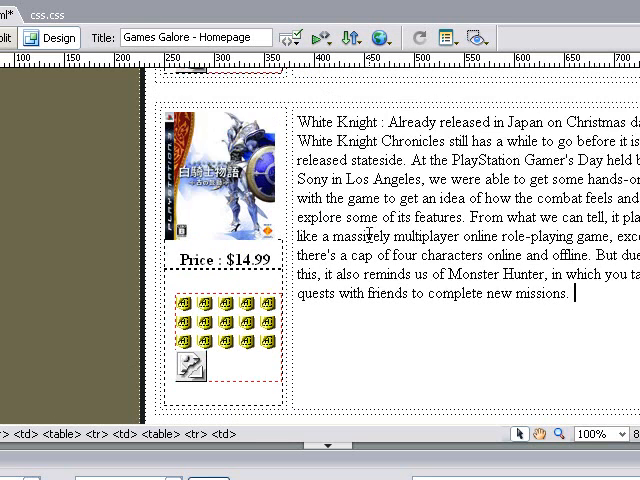
Format the Dragon Age title as a heading on its own line above its description.
scroll(down, 3)
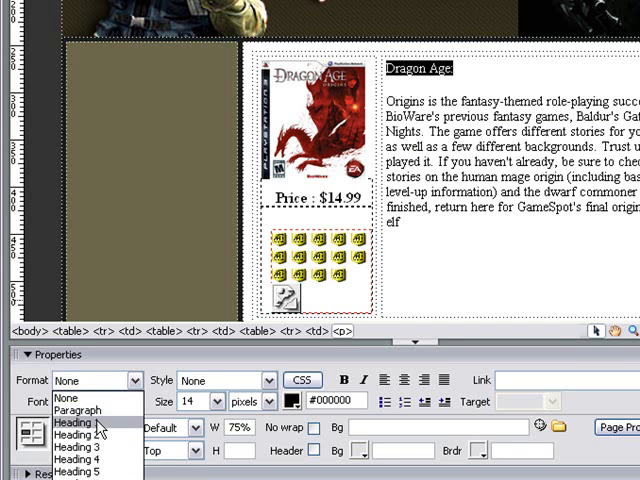
click(77, 410)
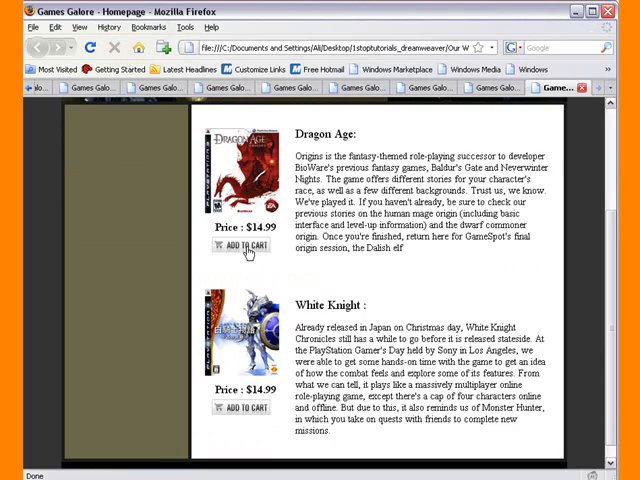
Add Dragon Age to the e-junkie cart at 14.99.
click(244, 246)
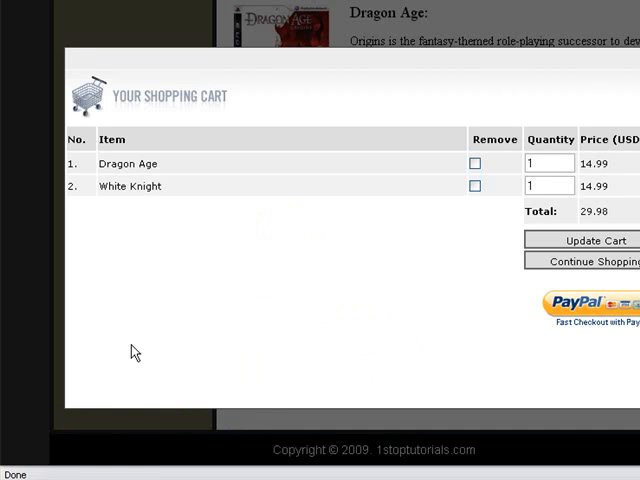
mouse_move(292, 250)
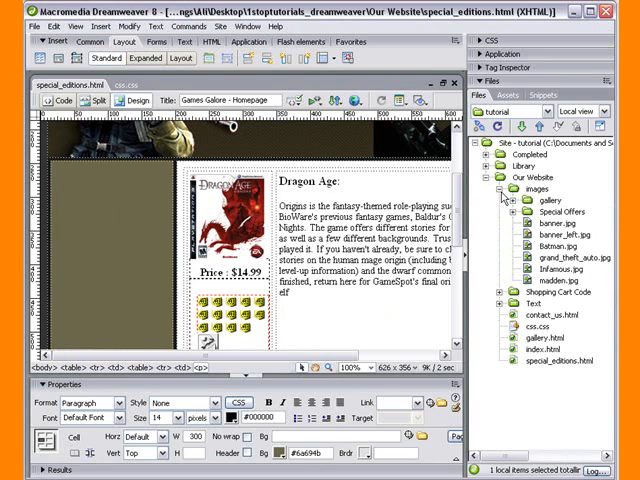
Insert banner_left.jpg into the left column with alternate text 'banger le'.
click(560, 233)
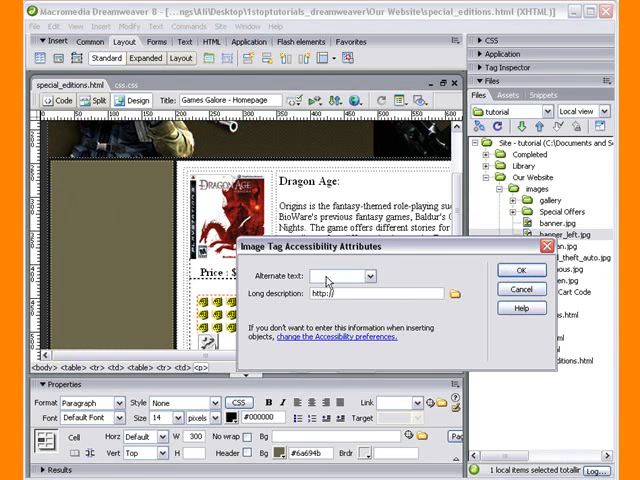
text(banger le)
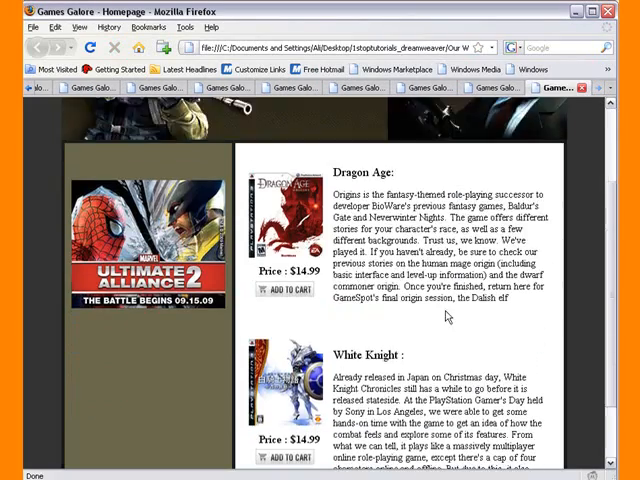
Set Dragon Age quantity to 20, update the cart to 314.79 and start PayPal checkout.
scroll(down, 3)
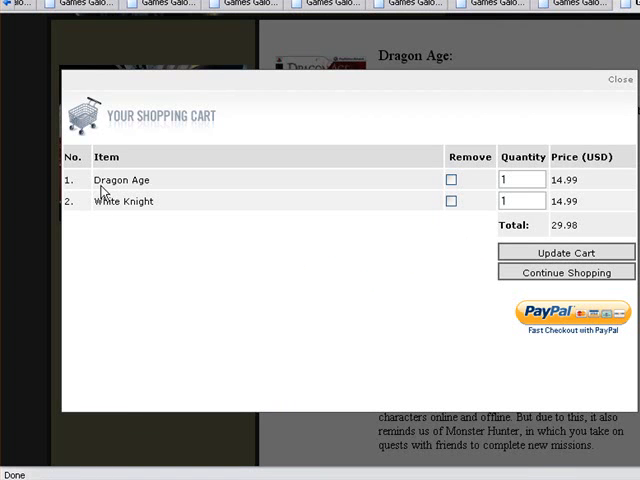
text(20)
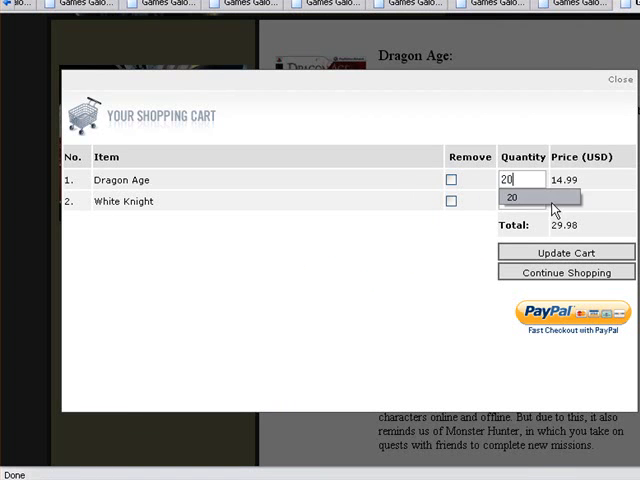
click(566, 252)
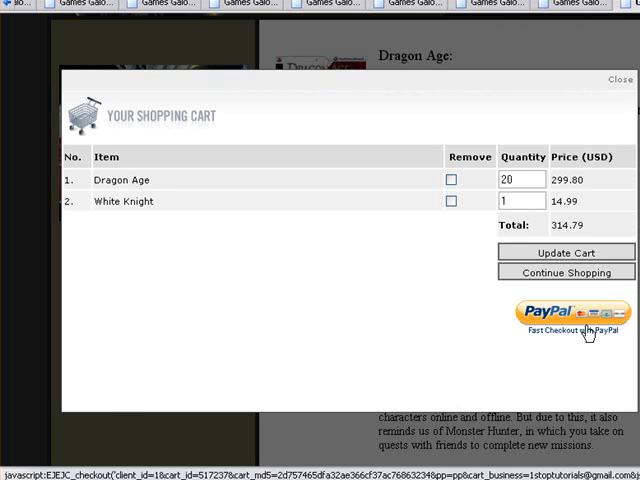
click(565, 318)
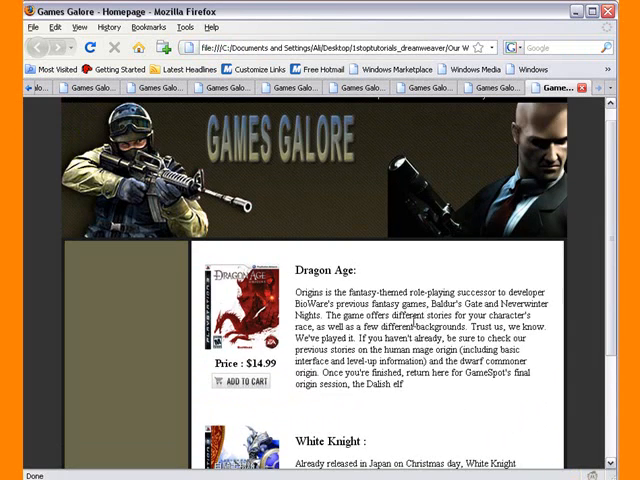
scroll(down, 3)
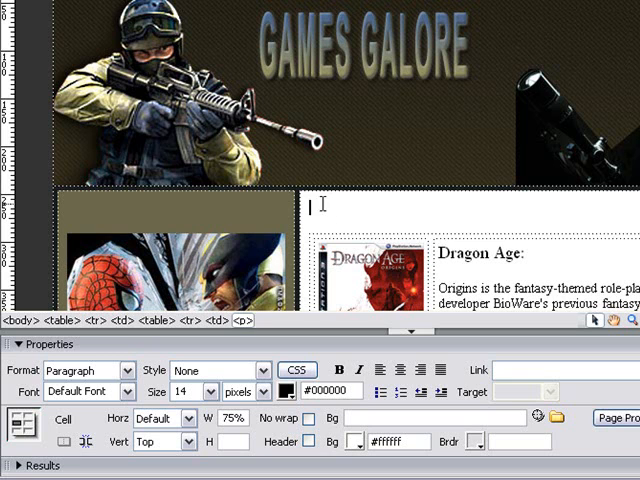
Add 'Special Editions' as a Heading 1 atop the content cell and preview in Firefox.
text(Special Ed)
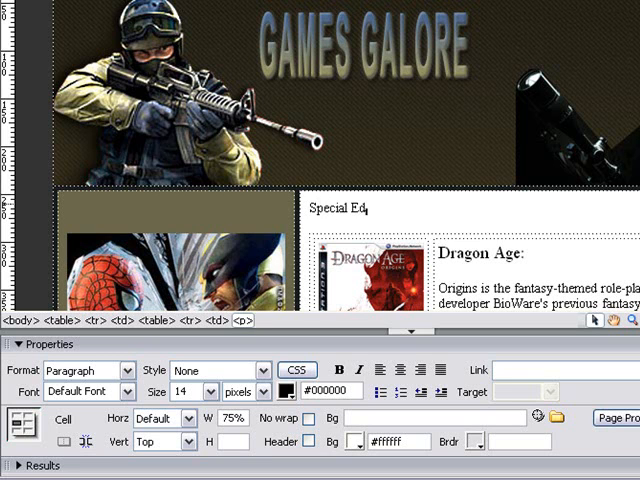
text(itions)
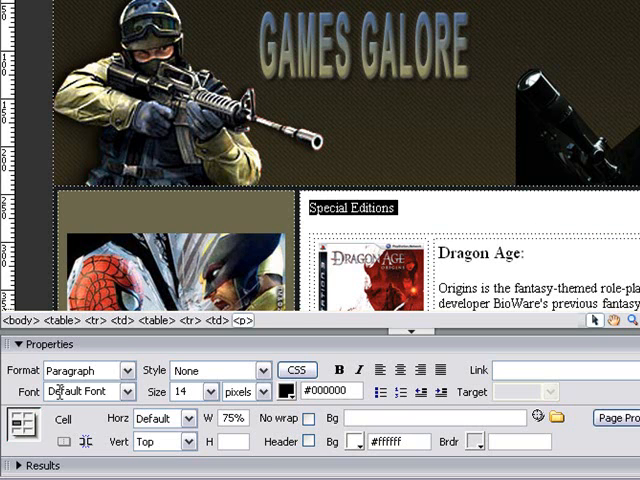
click(88, 370)
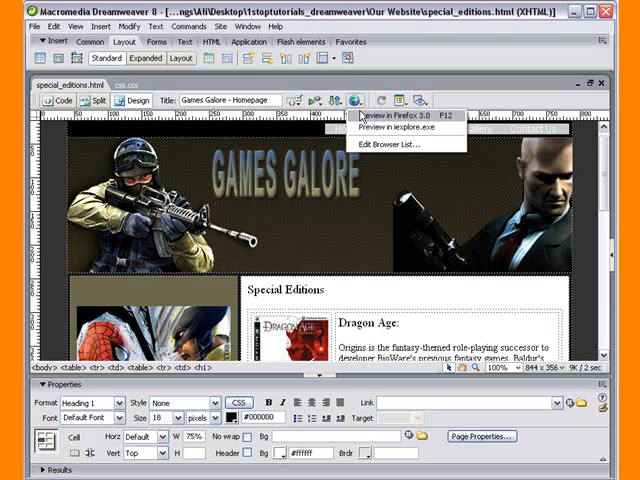
click(388, 124)
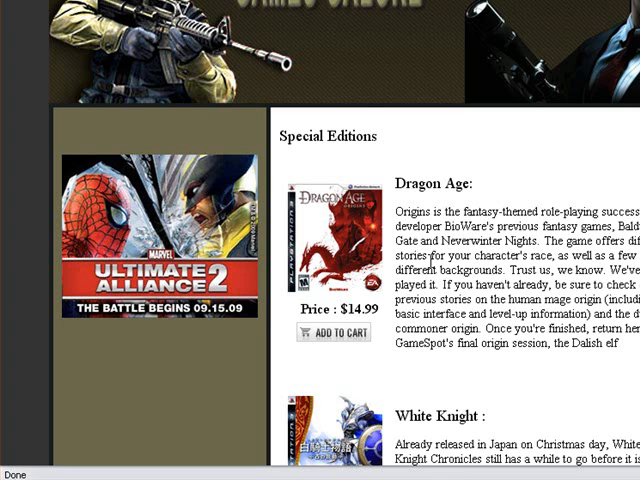
mouse_move(165, 464)
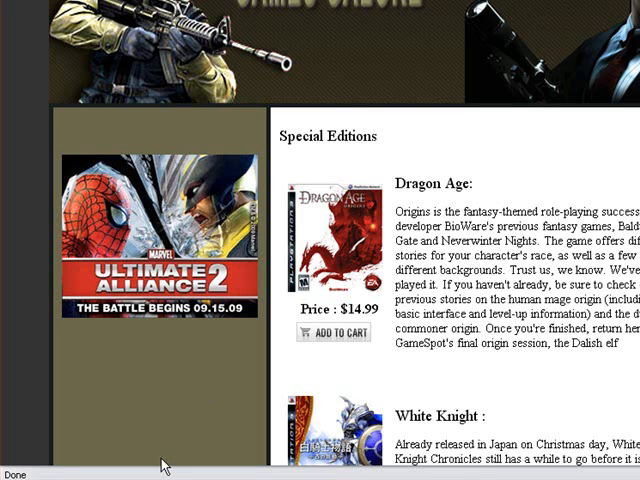